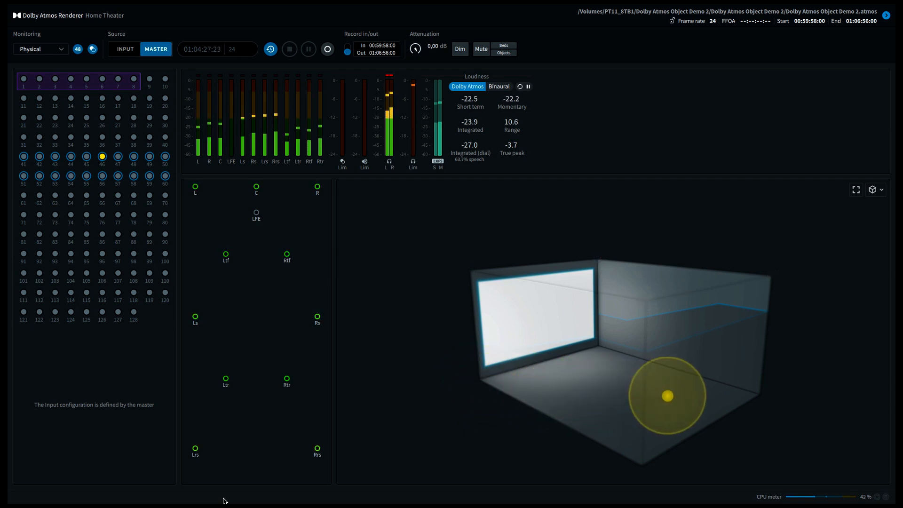
- Move the audio object toward the right wall of the 3D room during playback
drag(666, 396, 759, 394)
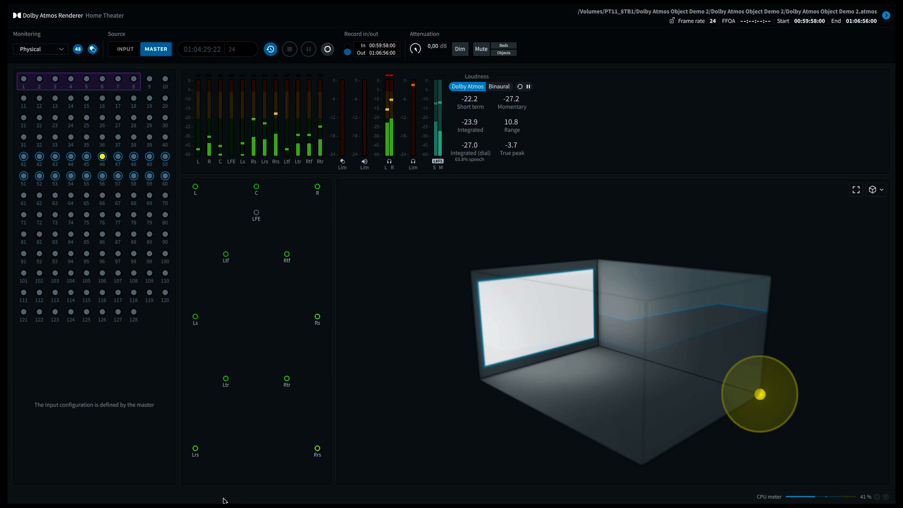